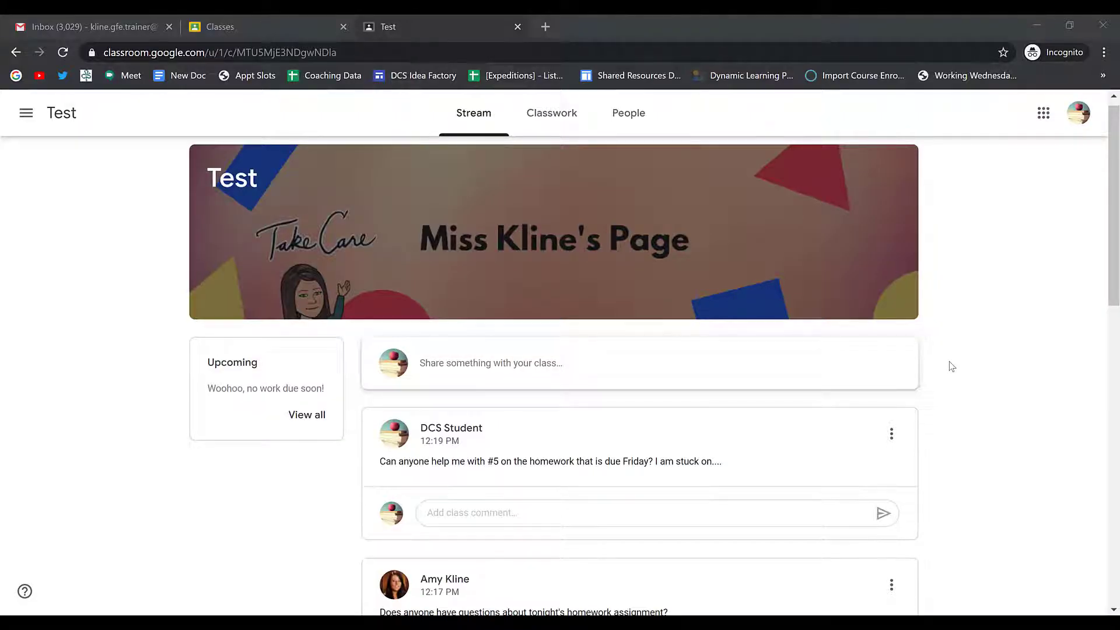
mouse_move(886, 324)
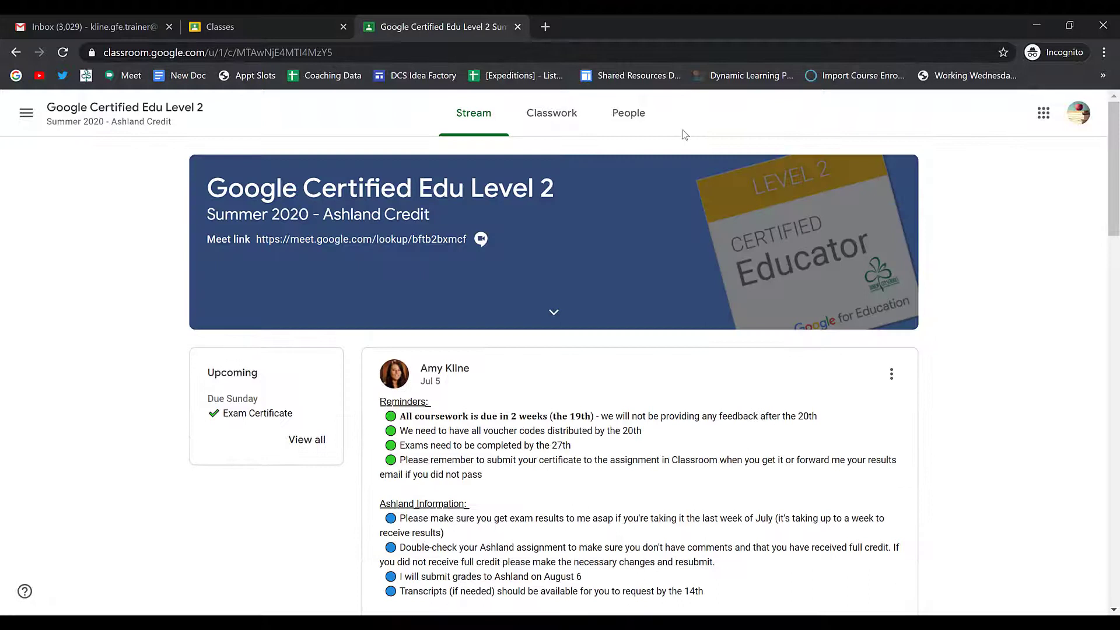
left_click(628, 113)
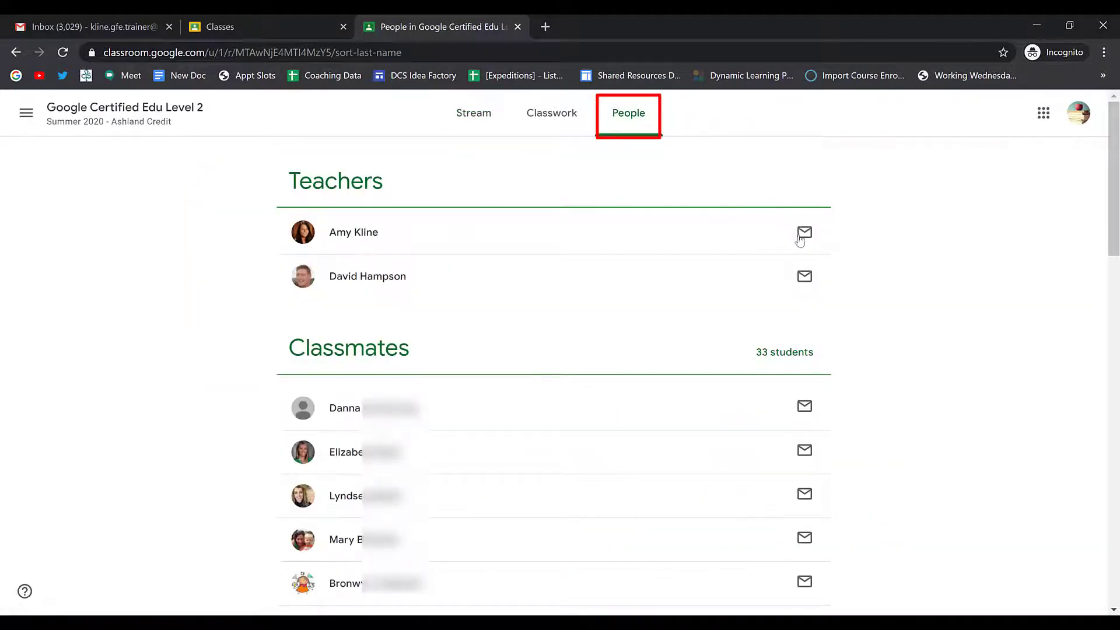
mouse_move(804, 276)
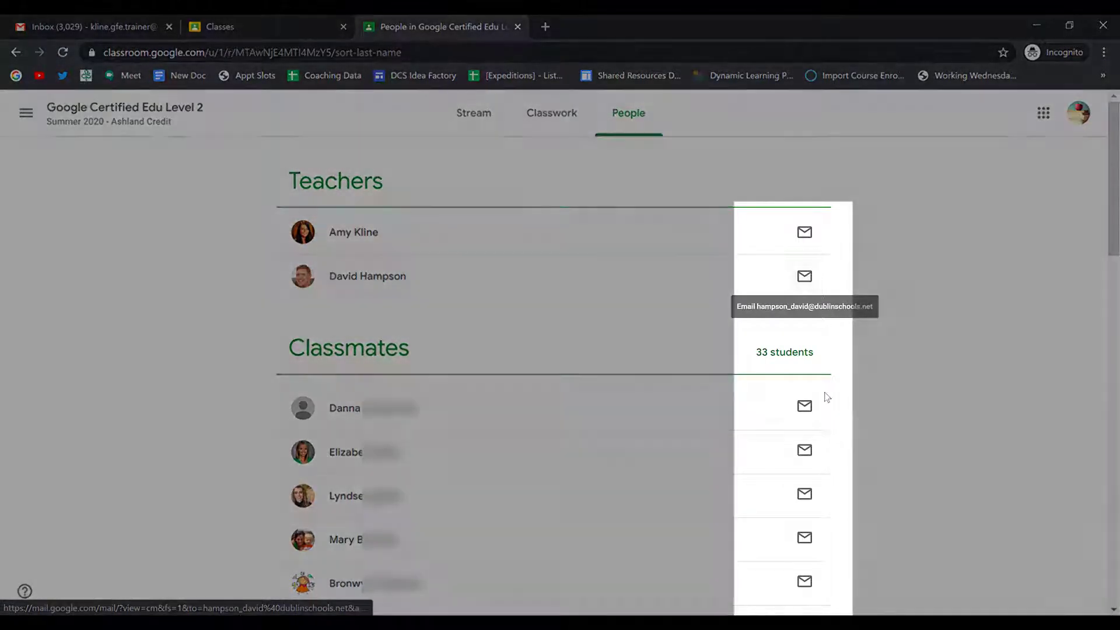
mouse_move(804, 450)
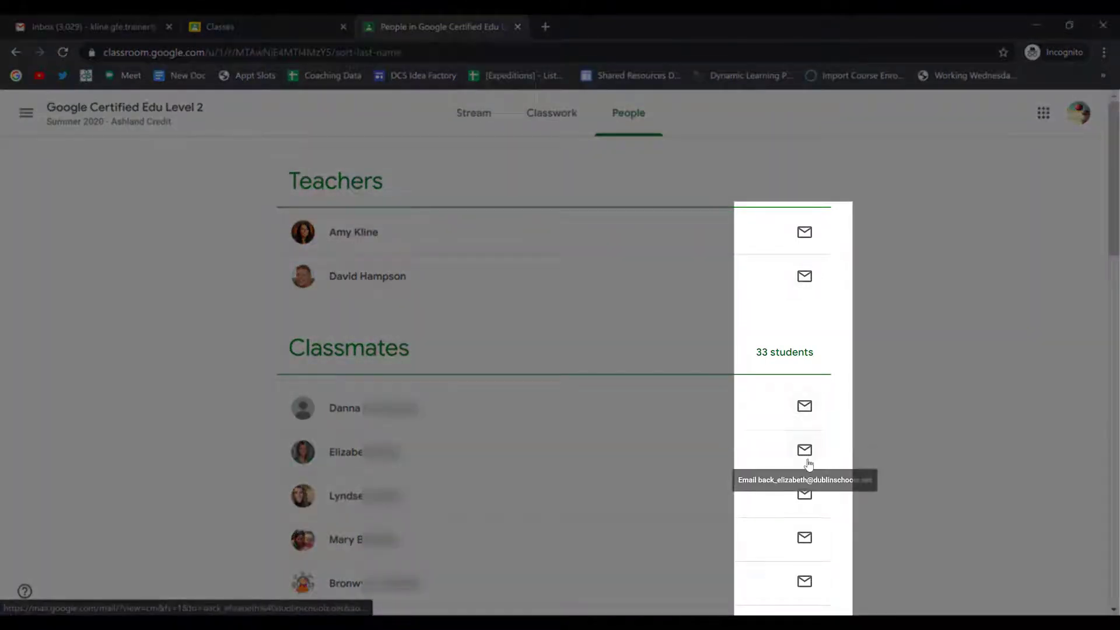
scroll("down", 3)
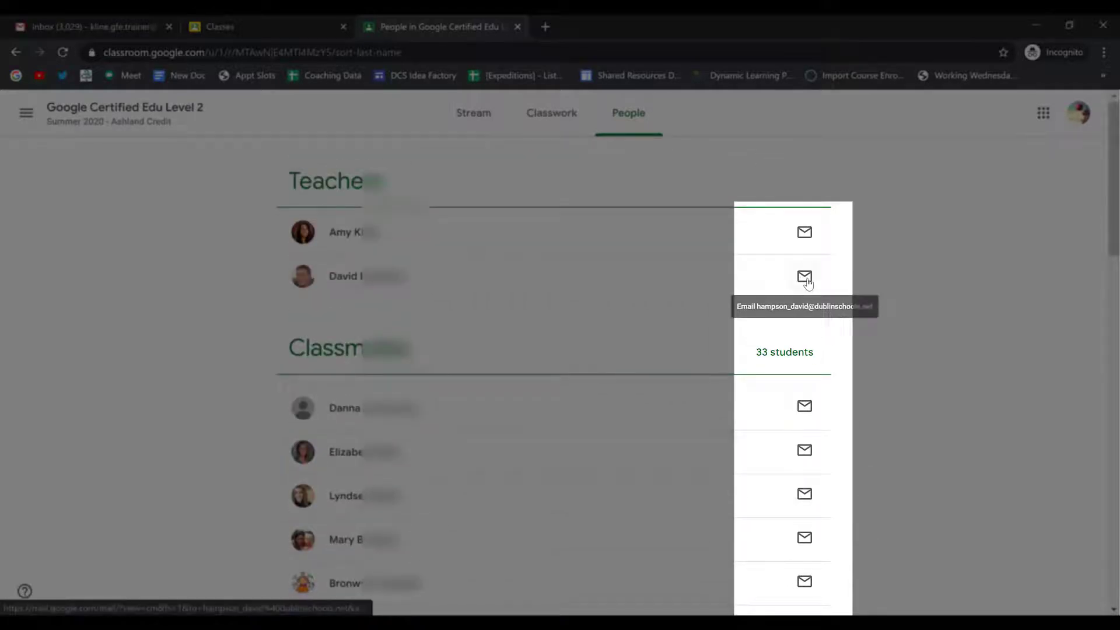
left_click(805, 277)
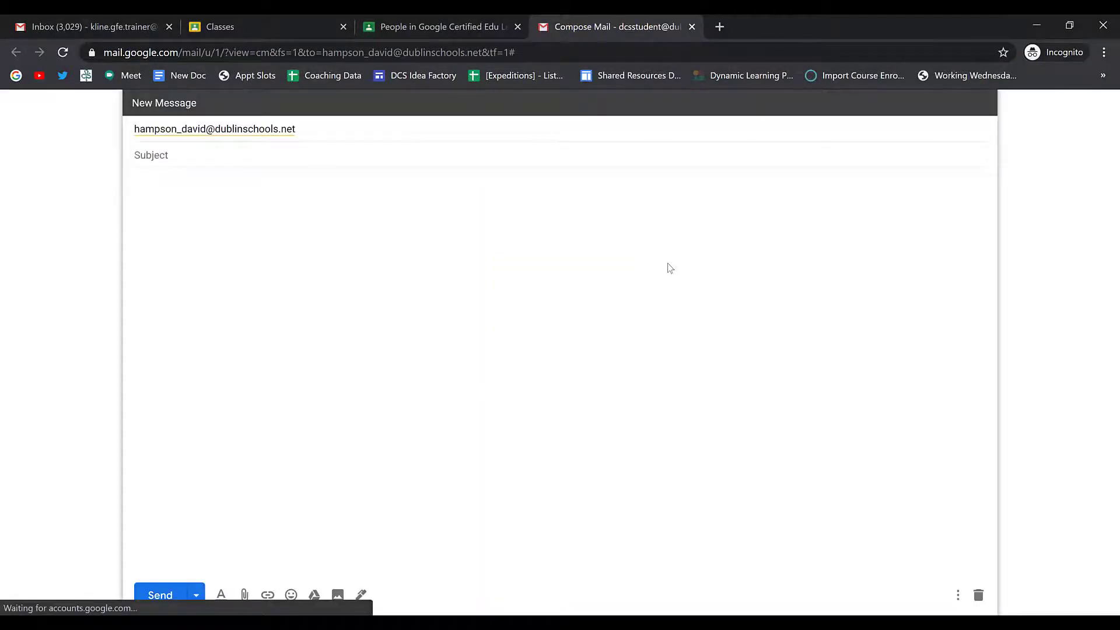
left_click(179, 155)
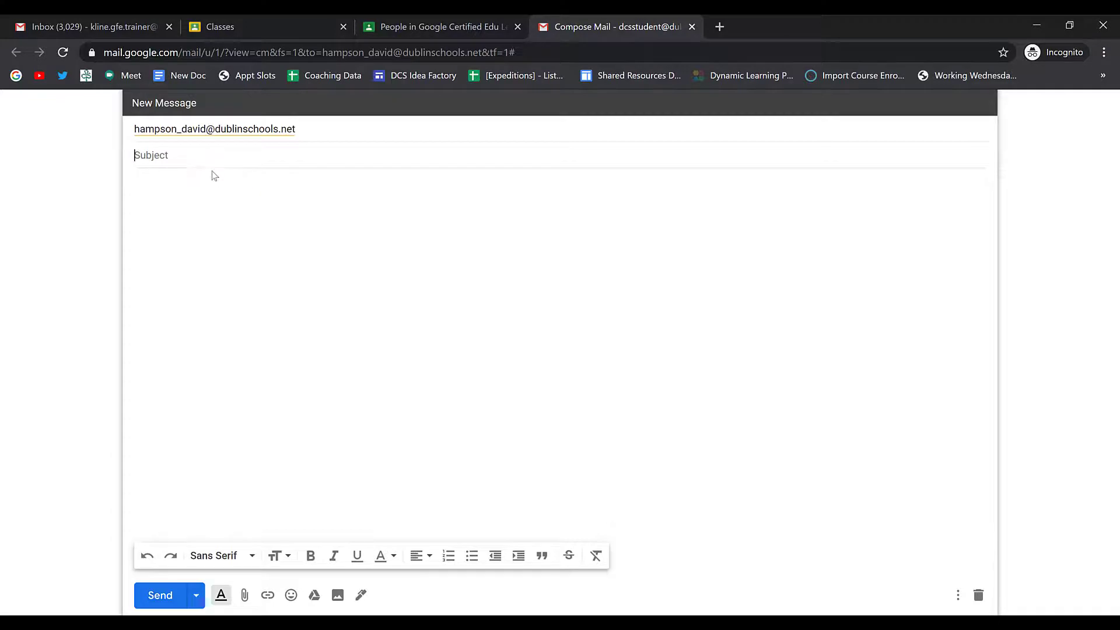
left_click(210, 181)
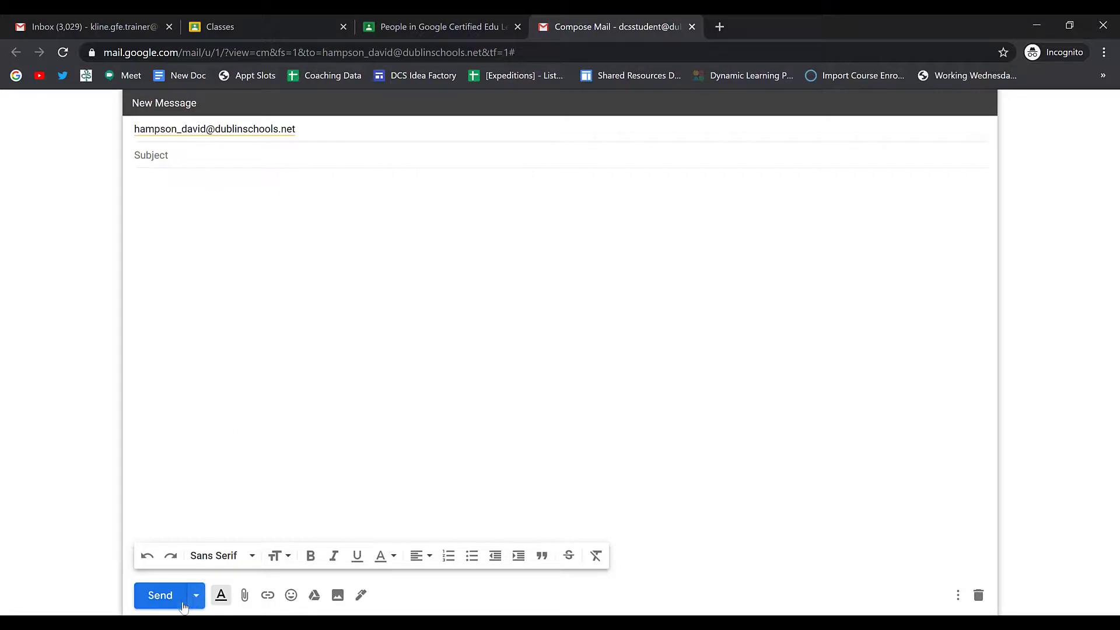
mouse_move(159, 595)
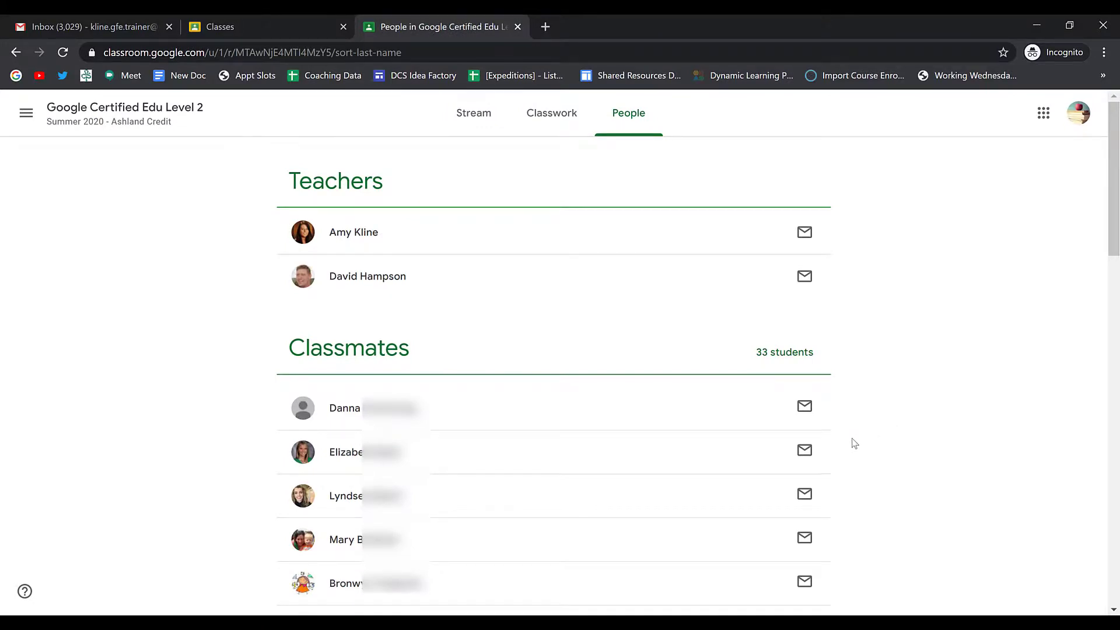
mouse_move(842, 464)
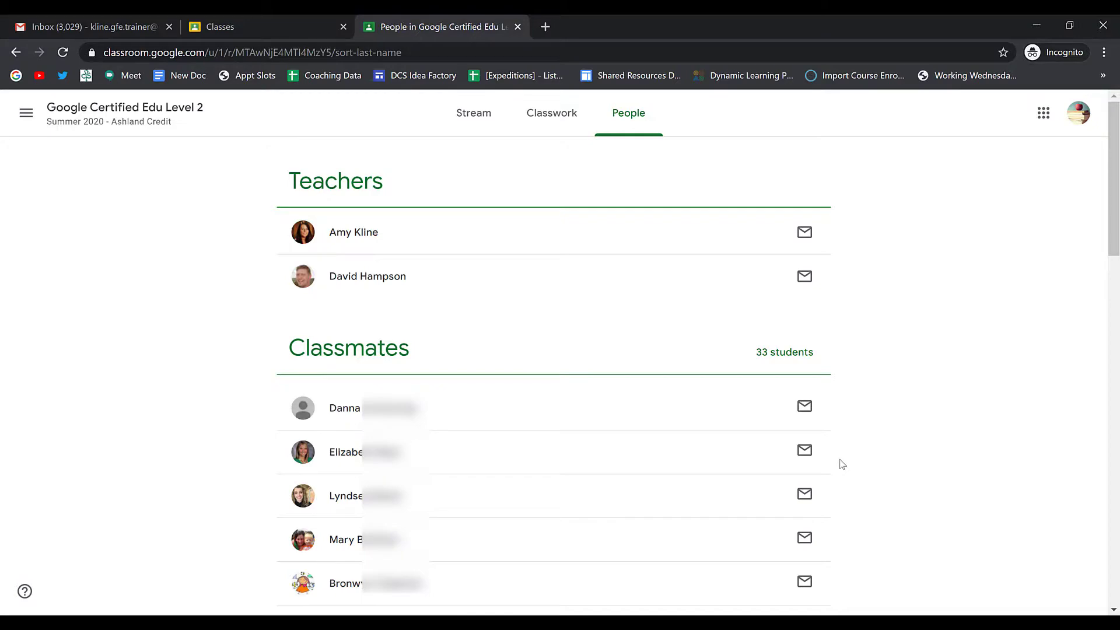
mouse_move(856, 550)
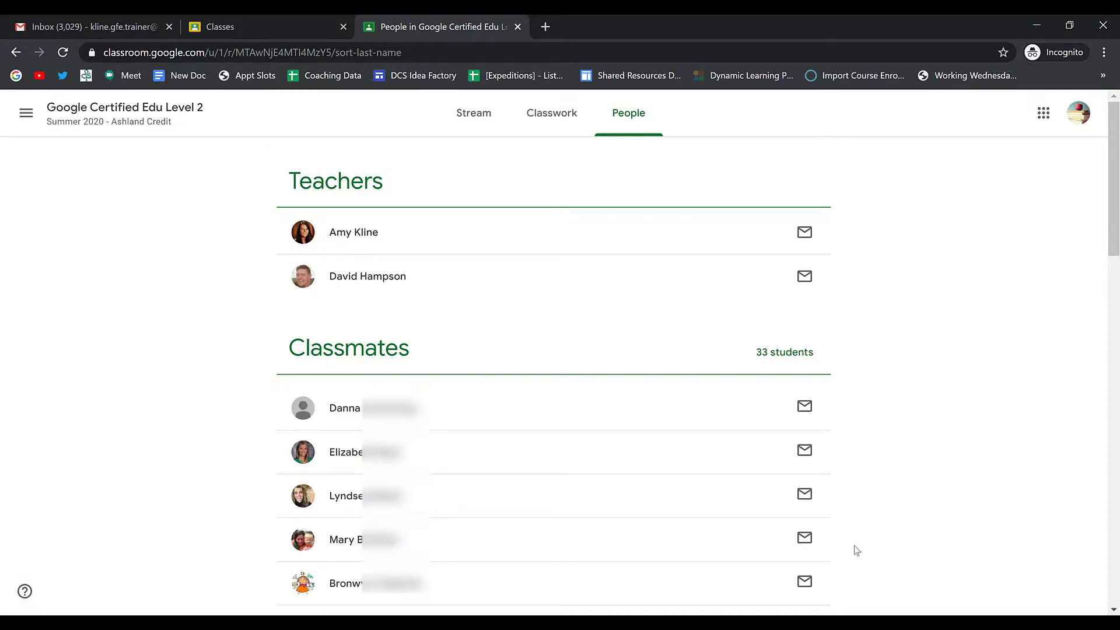